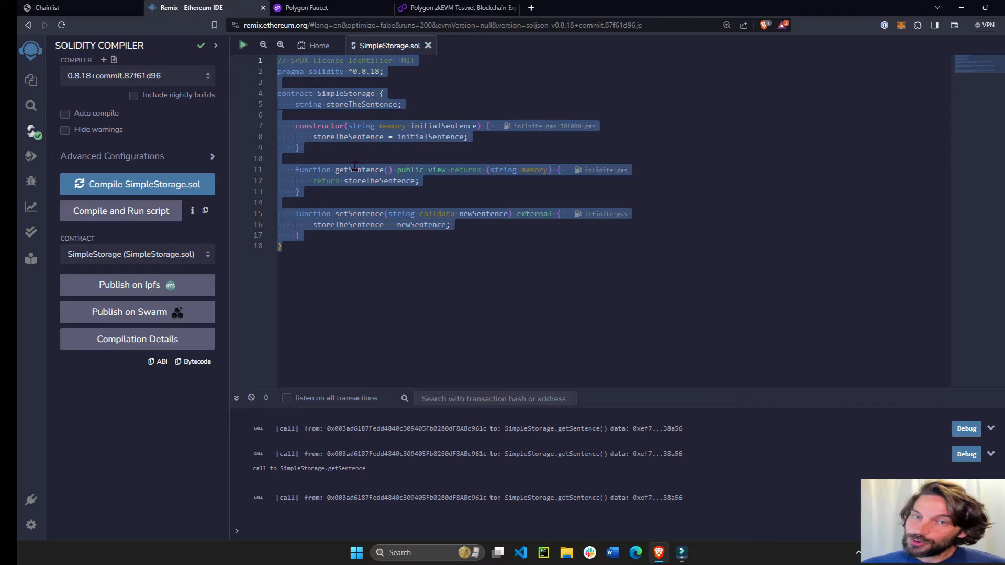
# Review SimpleStorage.sol in Remix, glance at the Polygon Faucet, then go to Chainlist.
pyautogui.click(321, 257)
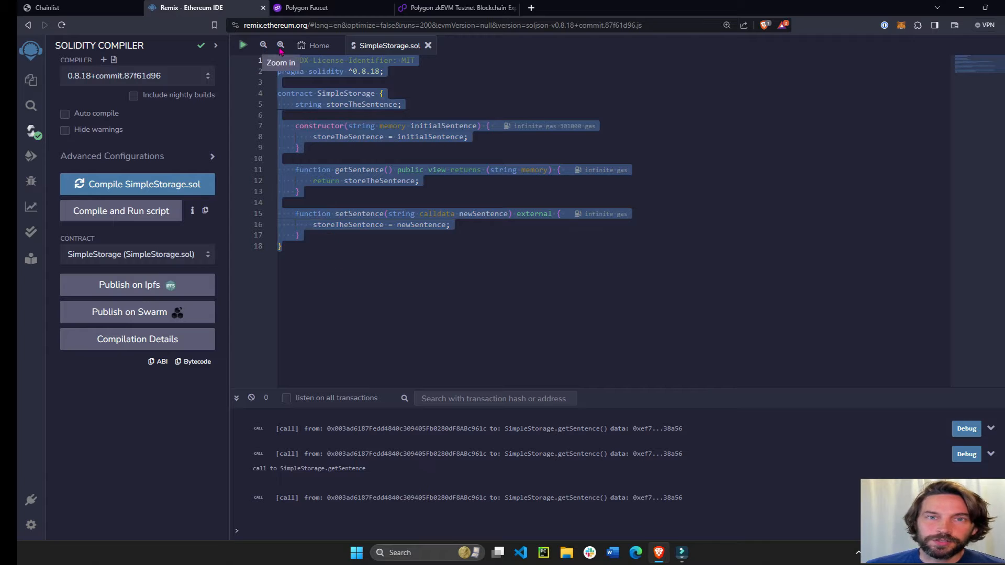
pyautogui.click(306, 7)
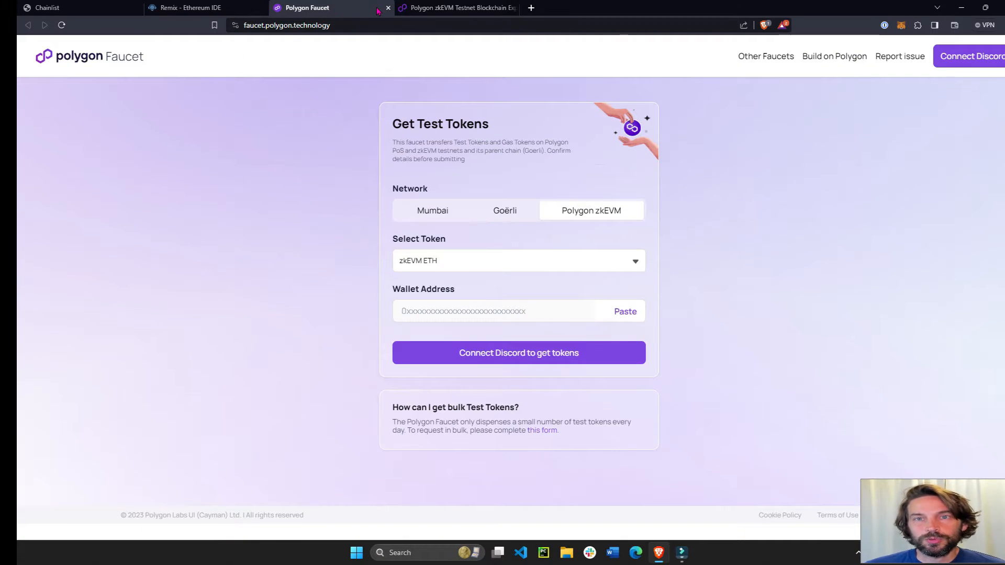
pyautogui.click(458, 7)
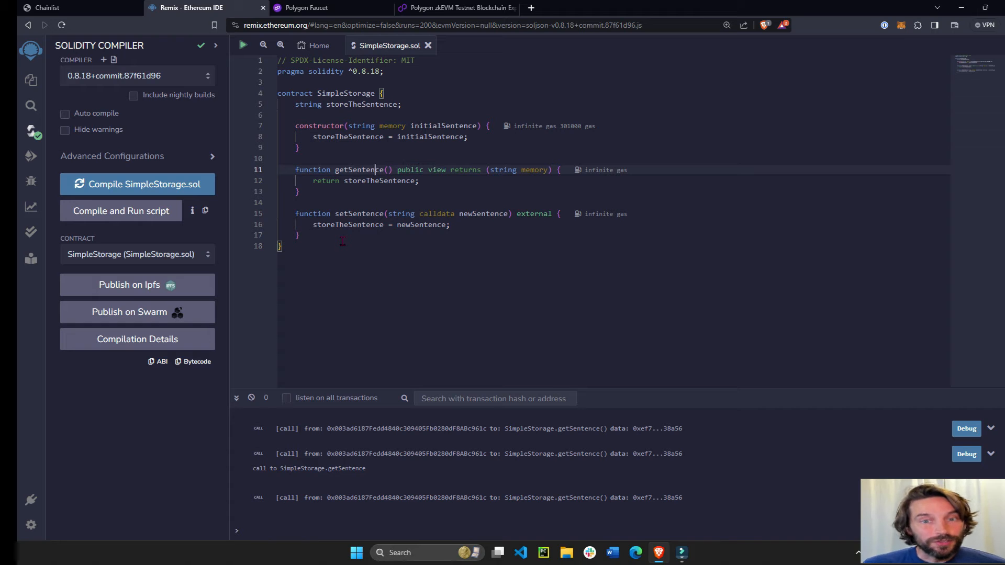
pyautogui.click(46, 8)
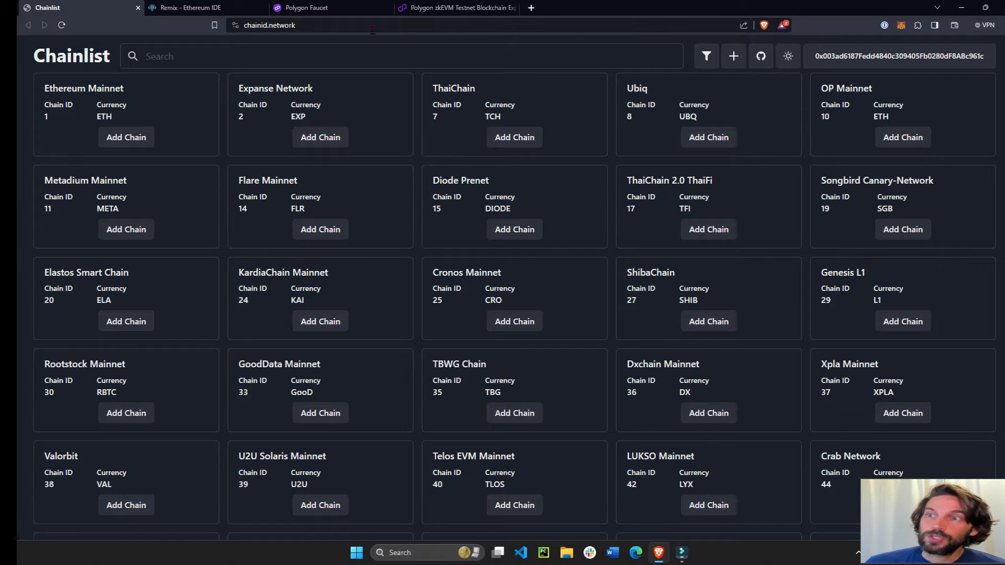
pyautogui.moveTo(900, 25)
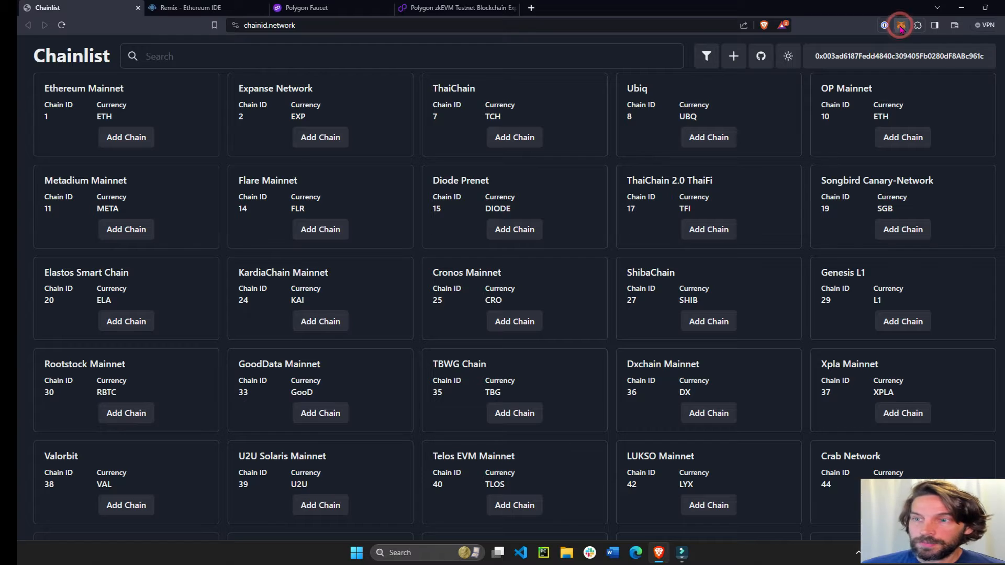
# Enable Show Testnets in Chainlist and search for 'zkevm' to find Polygon zkEVM Testnet.
pyautogui.click(899, 25)
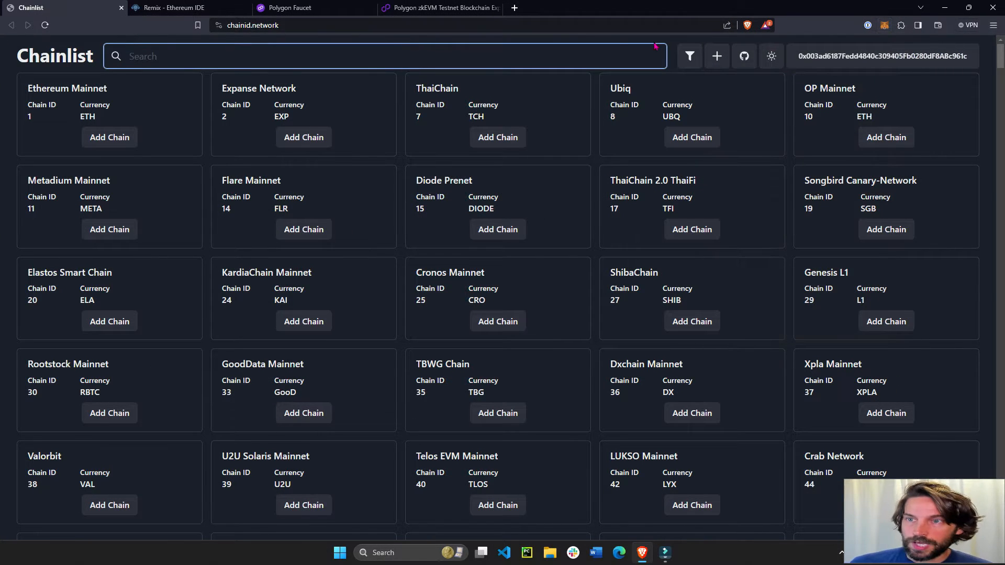
pyautogui.click(690, 56)
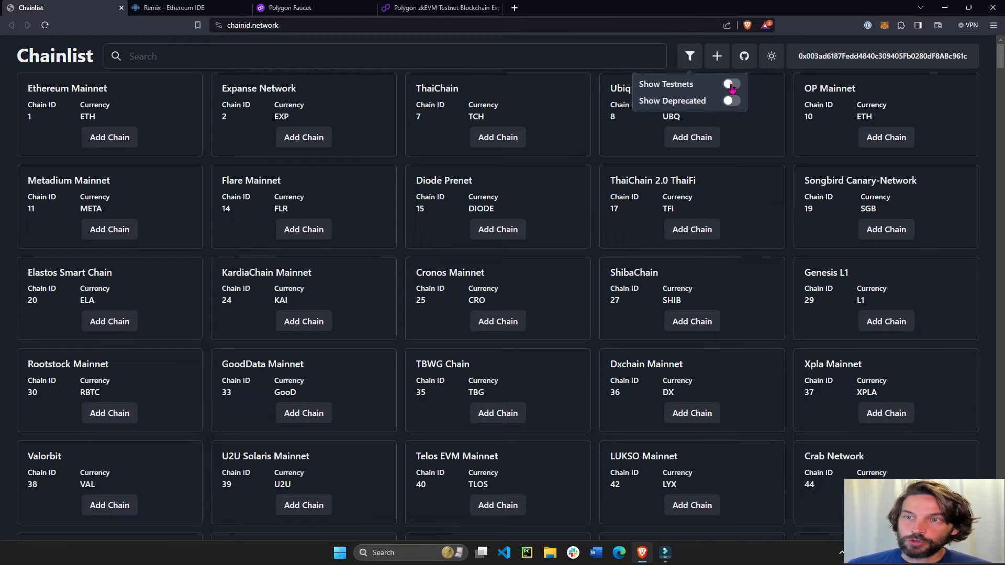
pyautogui.click(729, 83)
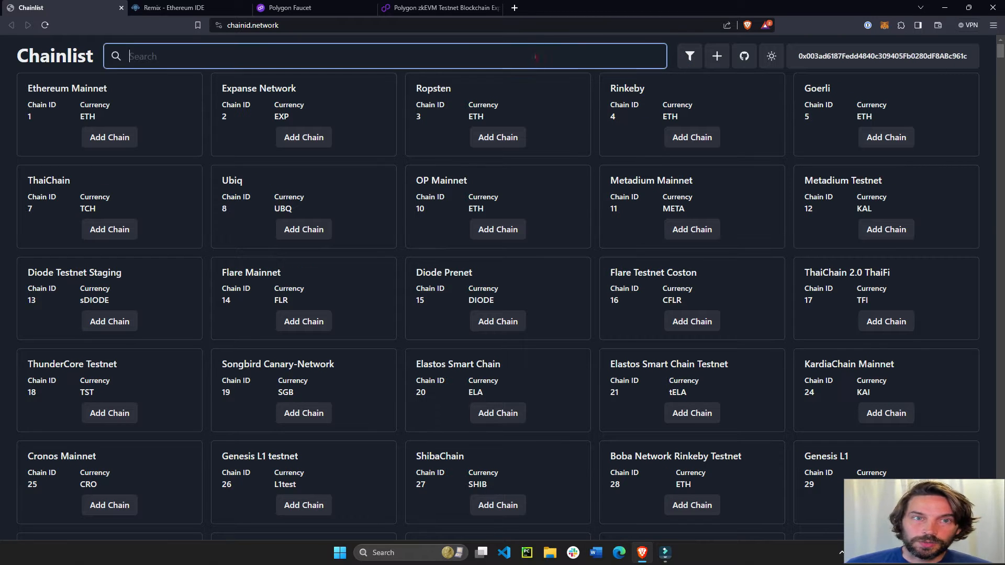
pyautogui.write('z')
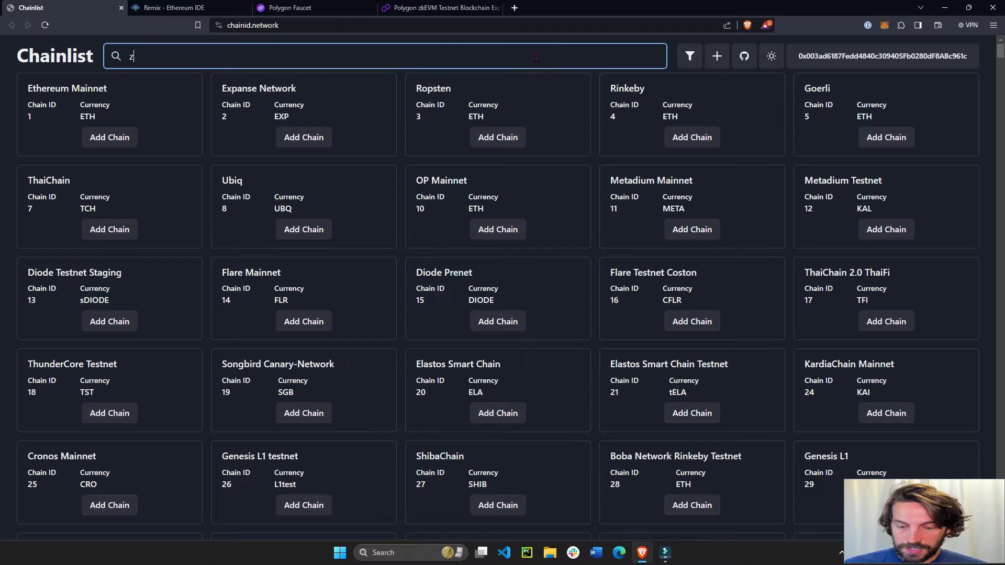
pyautogui.write('kevm')
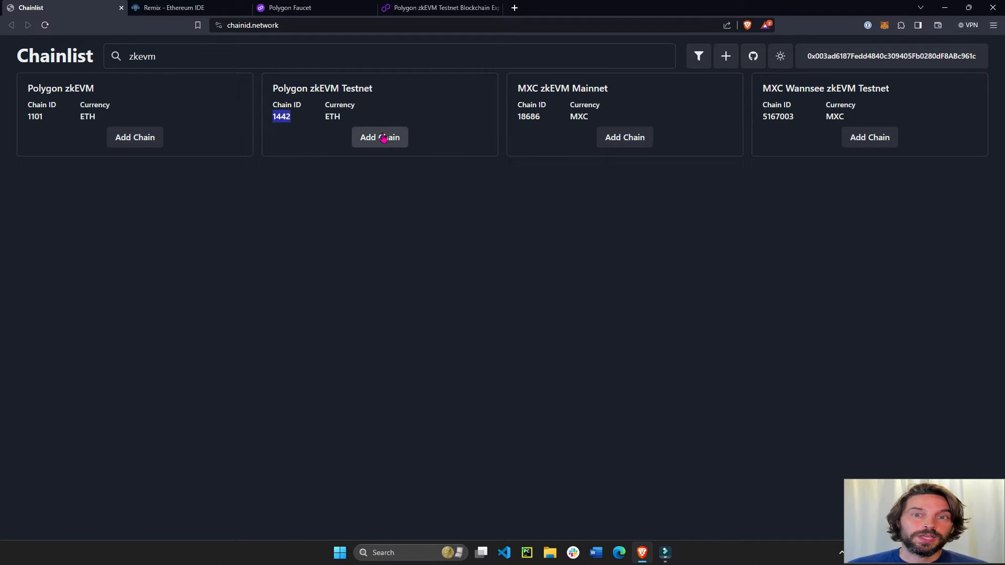
# Add Polygon zkEVM Testnet (chain 1442) to MetaMask via Add Chain and approve the switch.
pyautogui.click(380, 137)
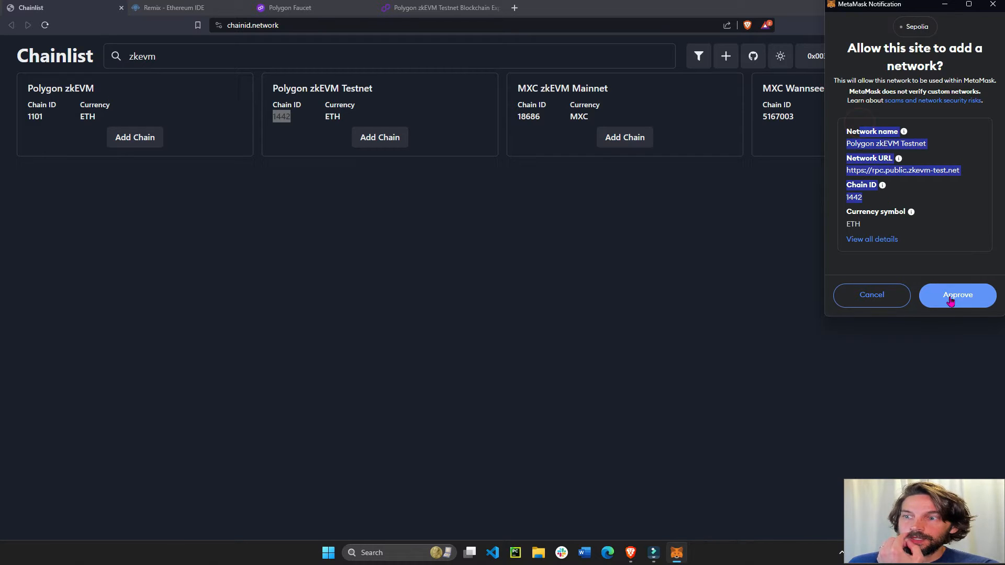
pyautogui.click(958, 296)
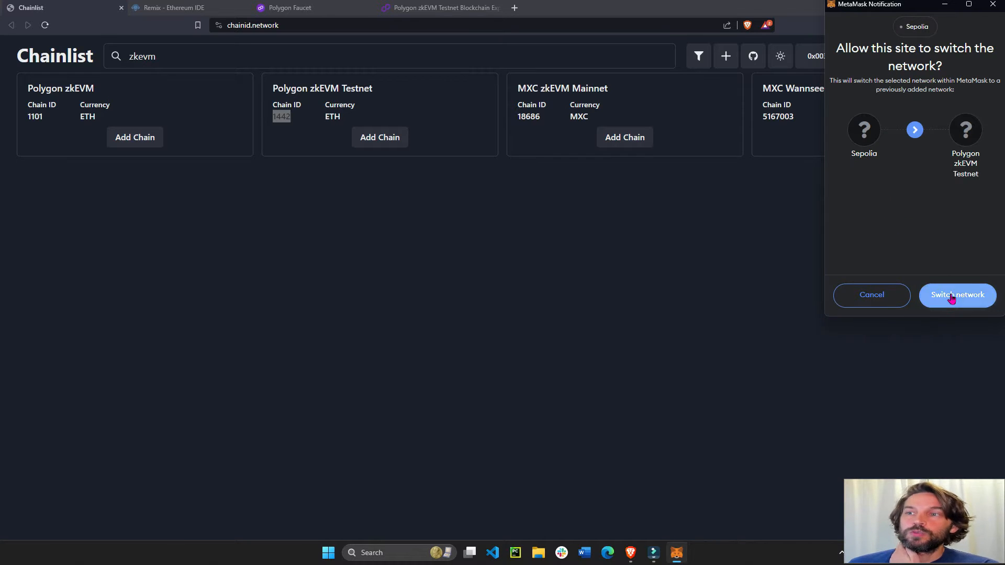
pyautogui.click(957, 295)
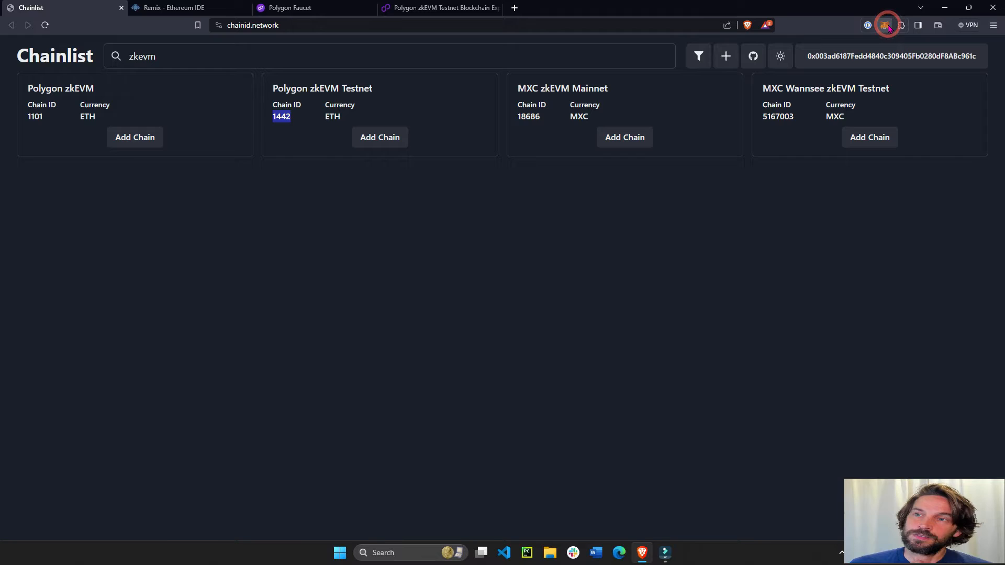
# Select Polygon zkEVM Testnet in MetaMask showing 0.0224 ETH, then go to the Polygon Faucet.
pyautogui.click(887, 25)
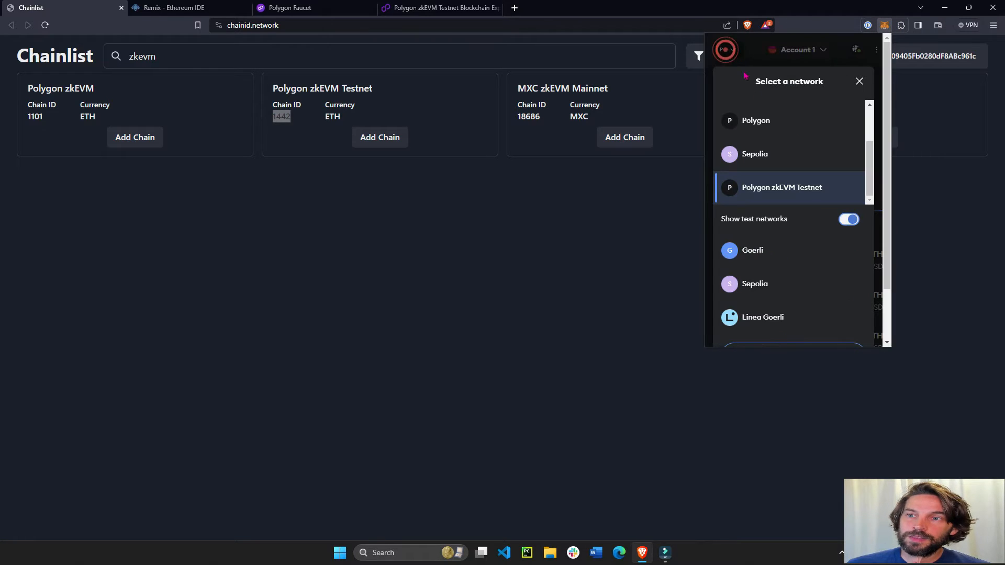
pyautogui.click(781, 188)
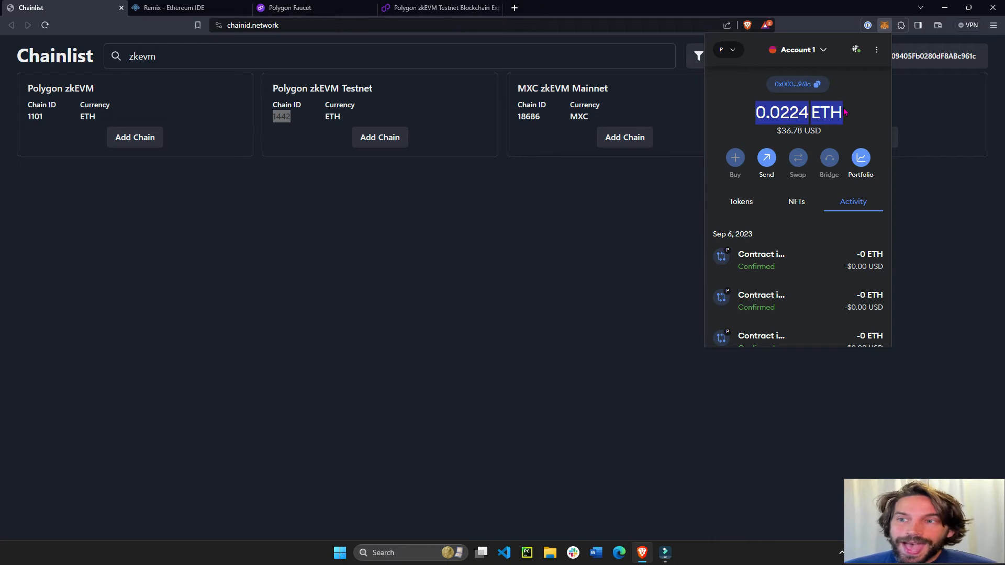
pyautogui.click(292, 7)
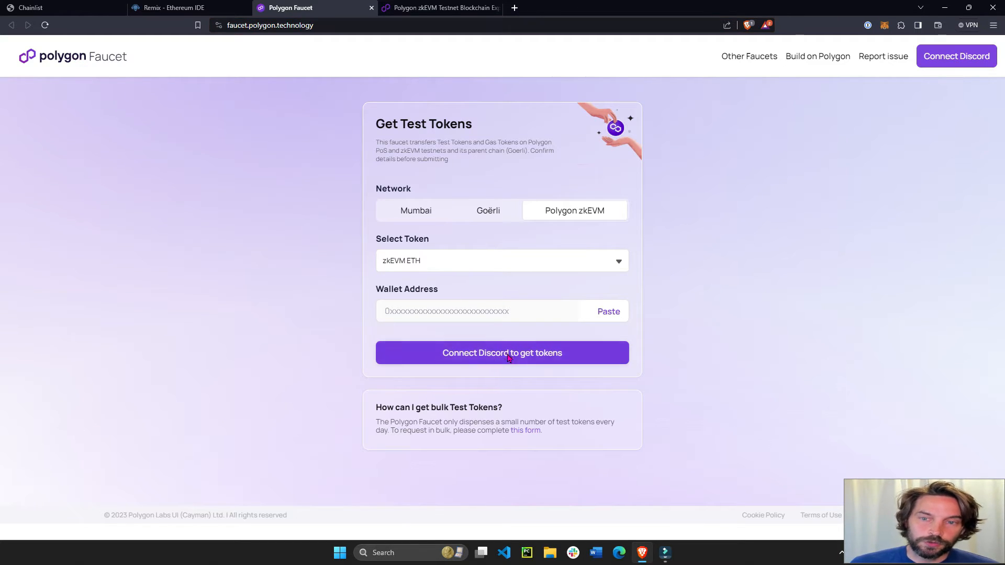
# Connect and authorize a Discord account so the Polygon Faucet is signed in.
pyautogui.click(502, 353)
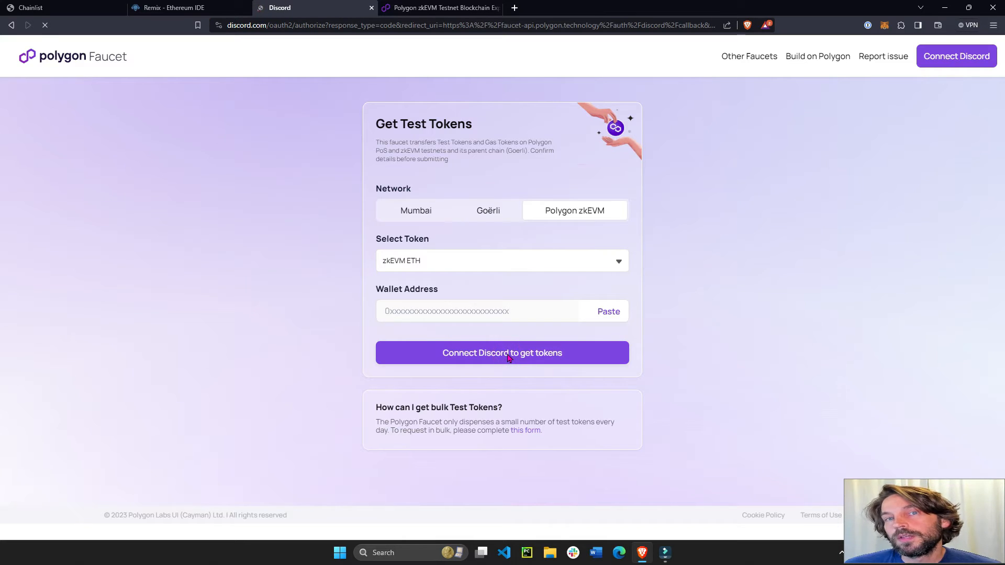
pyautogui.click(501, 353)
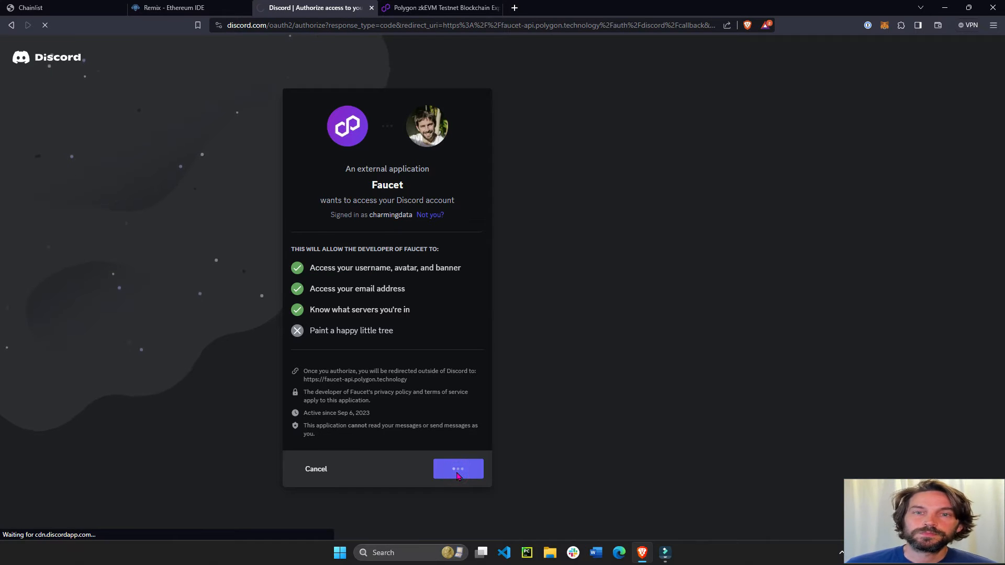
pyautogui.click(458, 469)
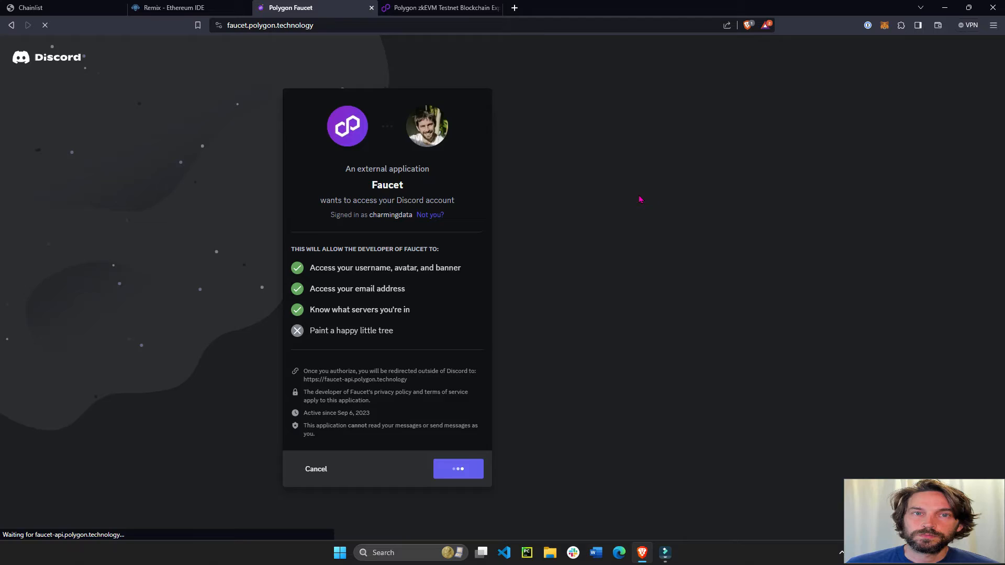
pyautogui.click(458, 469)
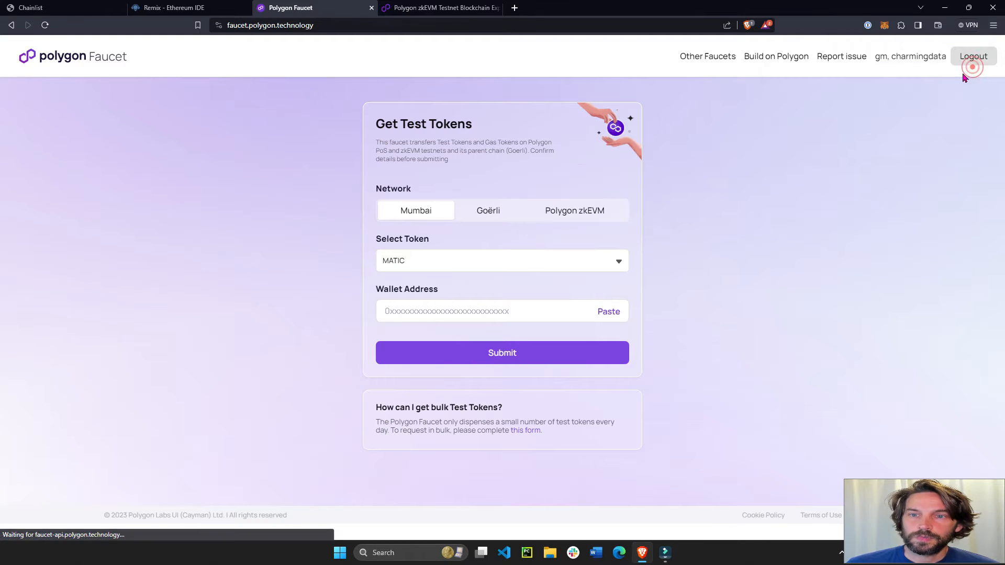
# Choose Polygon zkEVM and zkEVM ETH, and fill in the wallet address copied from MetaMask.
pyautogui.click(575, 210)
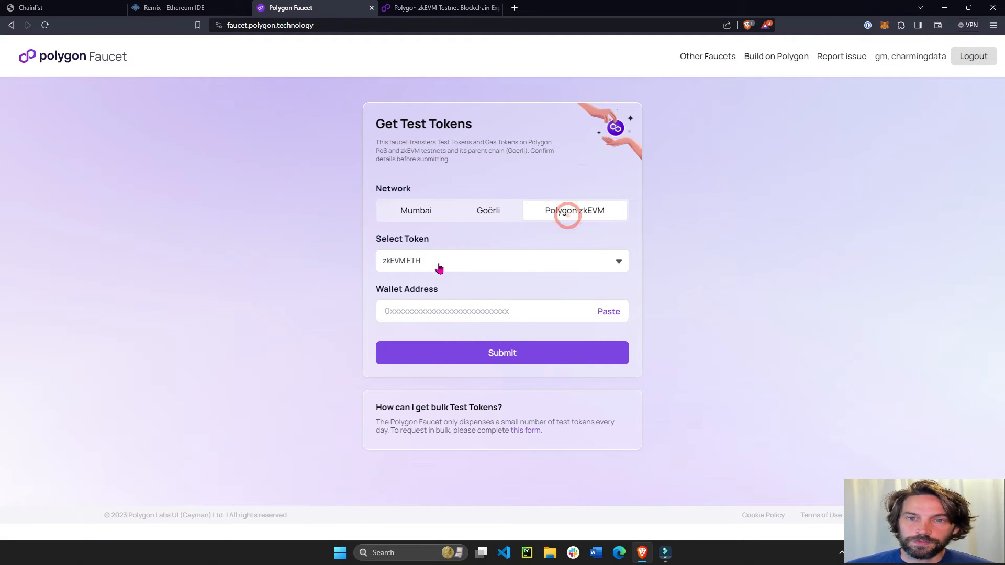
pyautogui.click(575, 211)
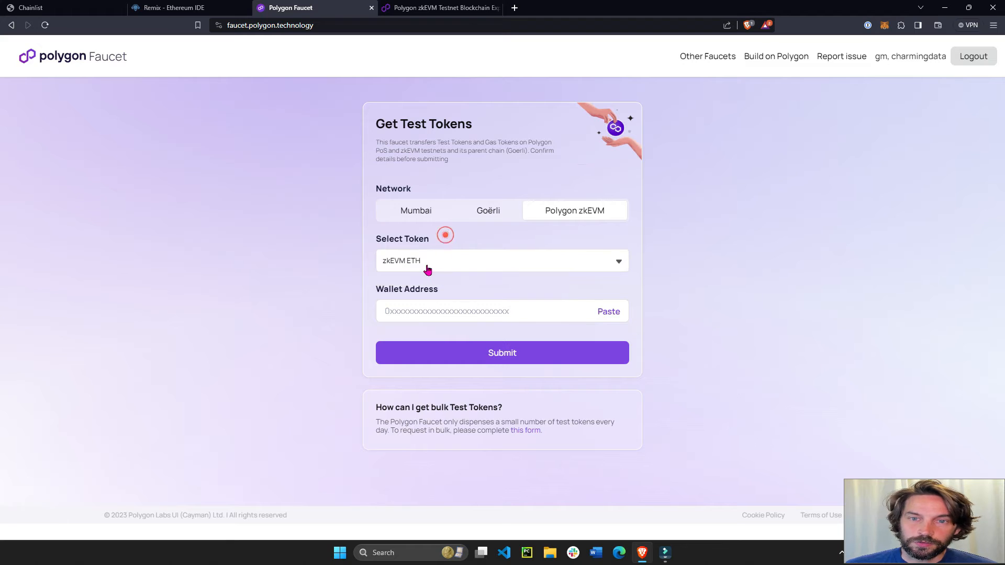
pyautogui.click(478, 311)
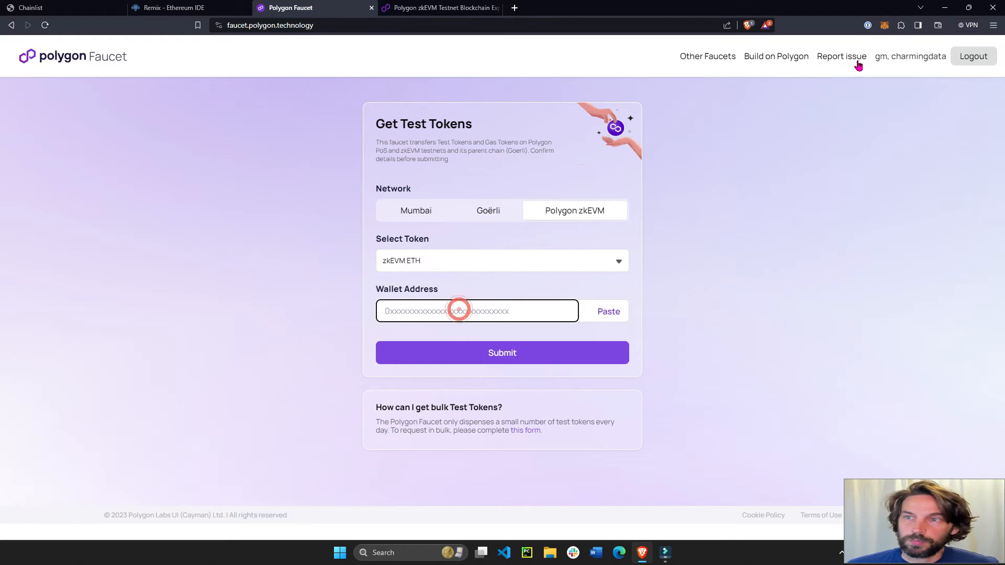
pyautogui.click(884, 26)
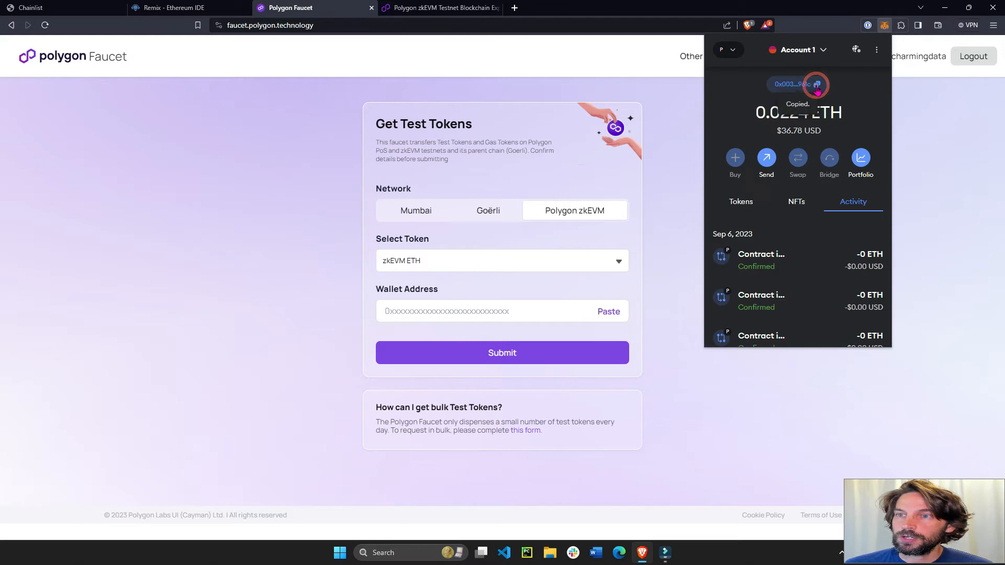
pyautogui.click(607, 312)
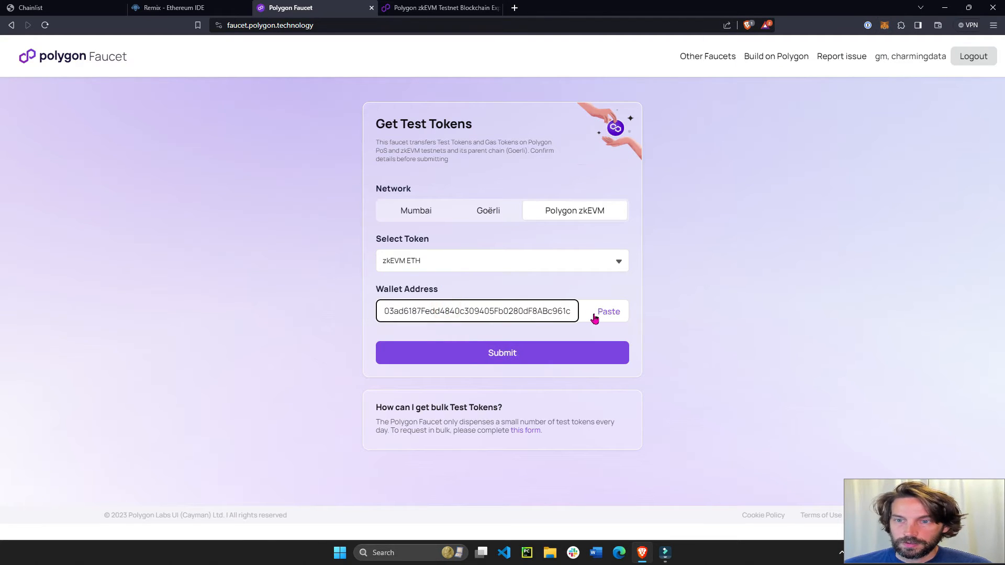
# Submit and confirm the token request, dismiss the Transfer Failed message, then go to the testnet explorer.
pyautogui.click(502, 353)
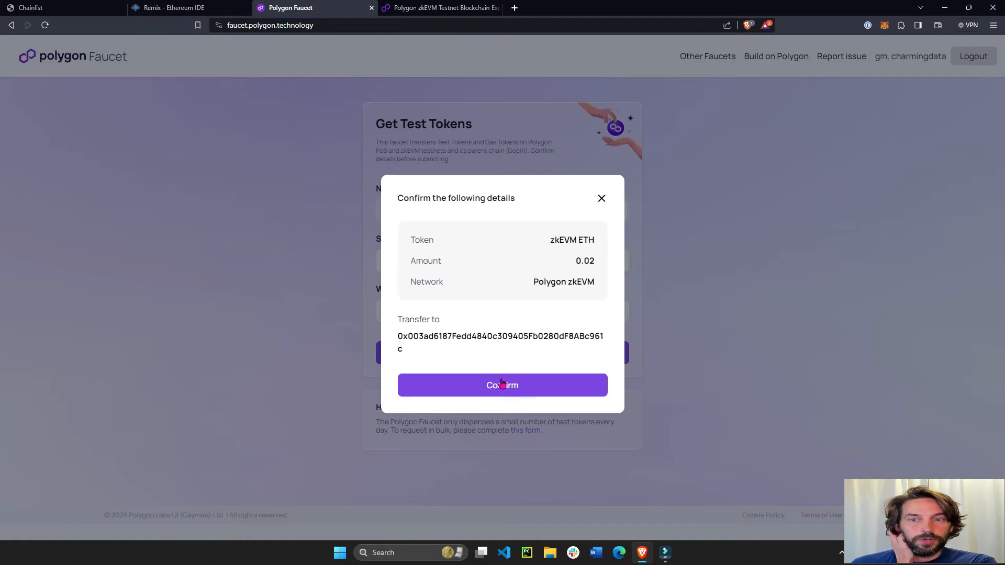
pyautogui.click(501, 384)
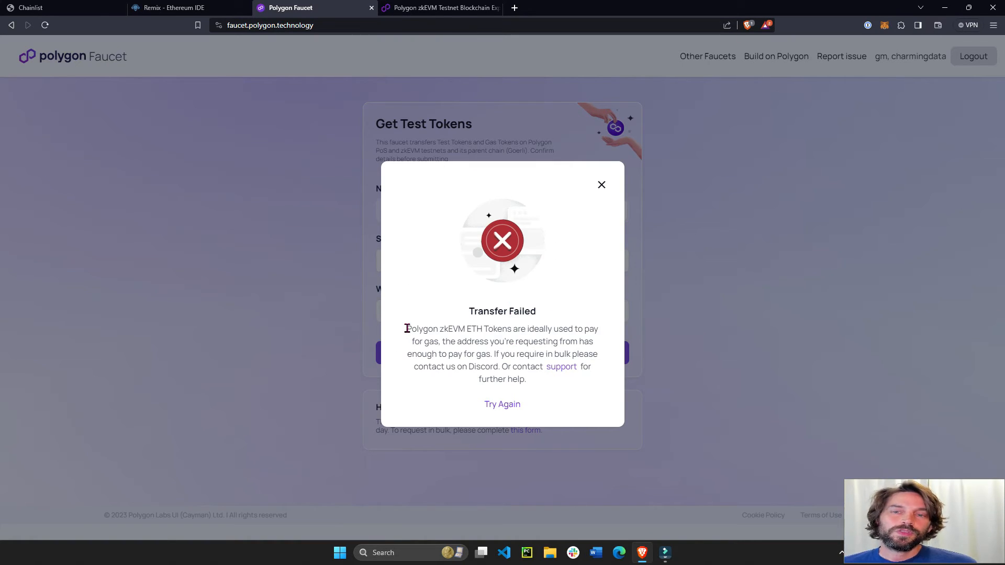
pyautogui.moveTo(405, 329); pyautogui.dragTo(485, 341)
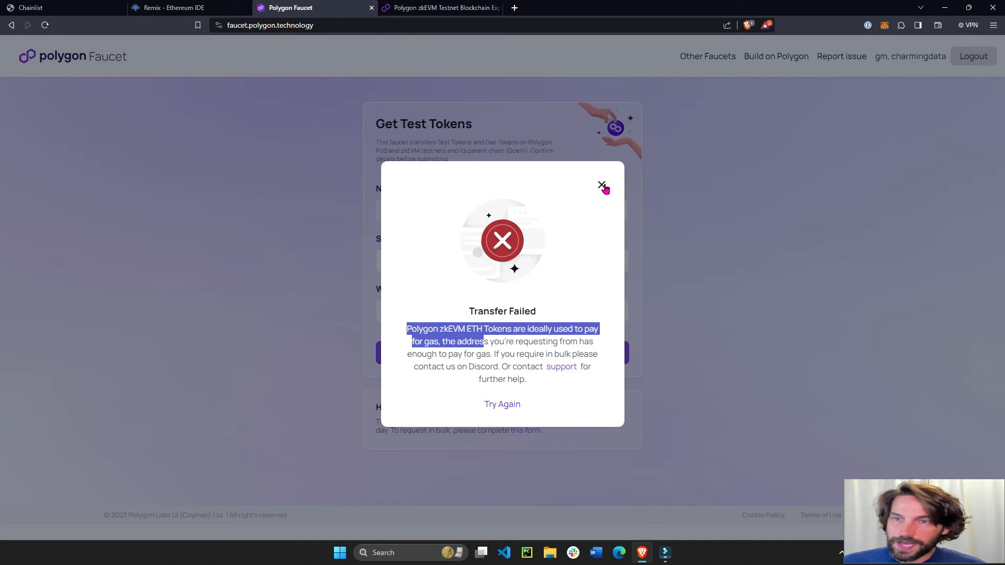
pyautogui.click(601, 186)
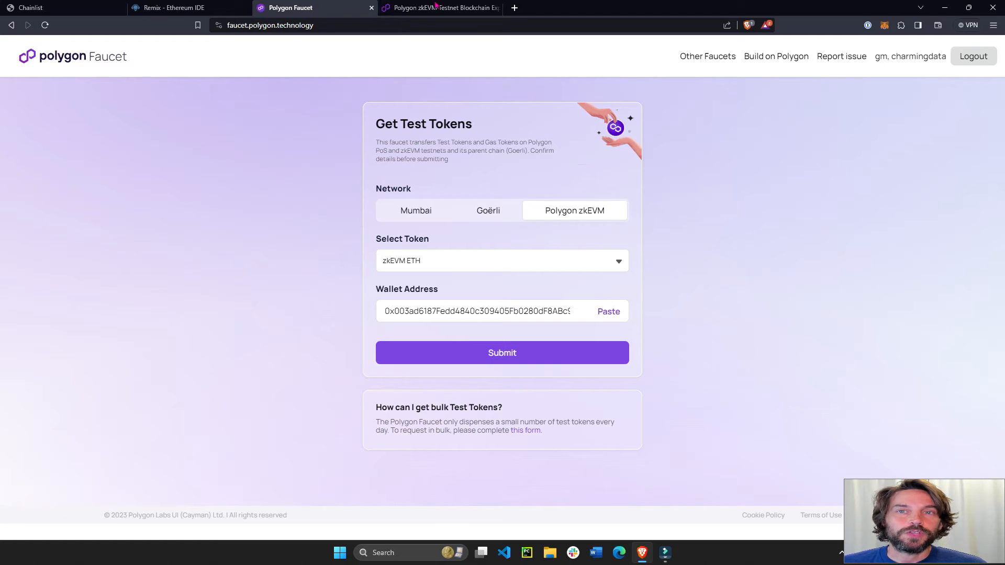
pyautogui.click(439, 7)
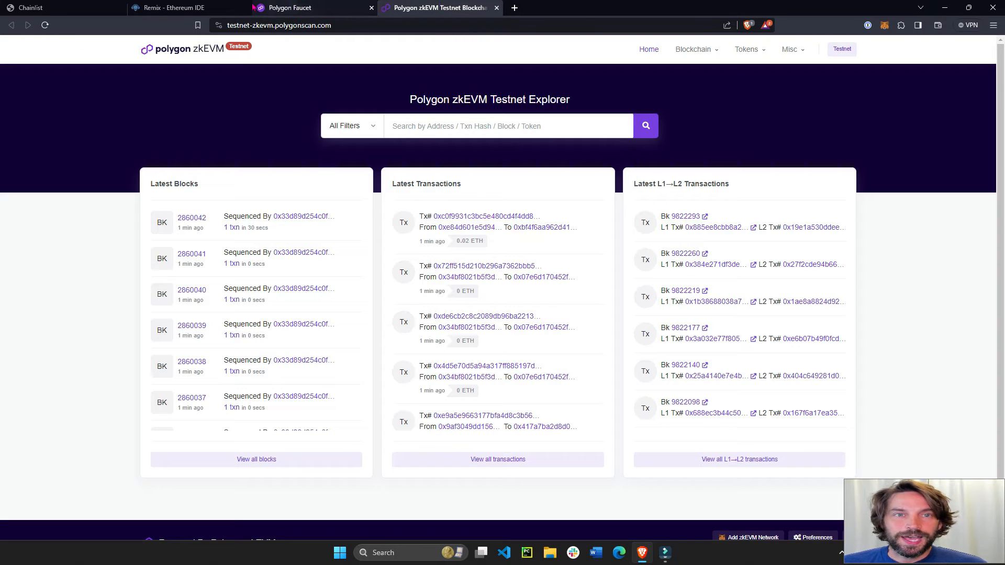
# Return to Remix, check the 0.0224 ETH MetaMask balance, and bring up Deploy & Run Transactions.
pyautogui.click(173, 7)
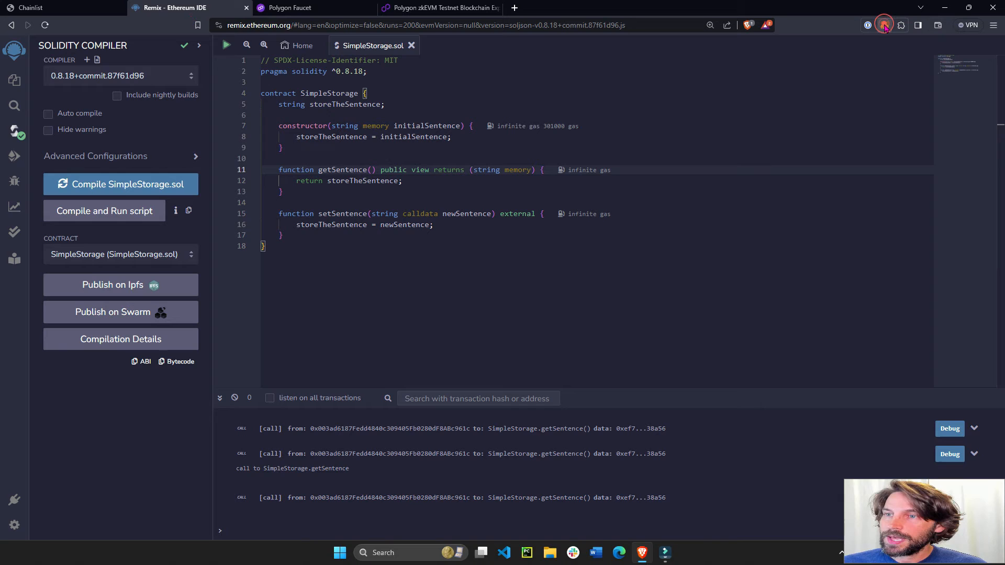
pyautogui.click(885, 26)
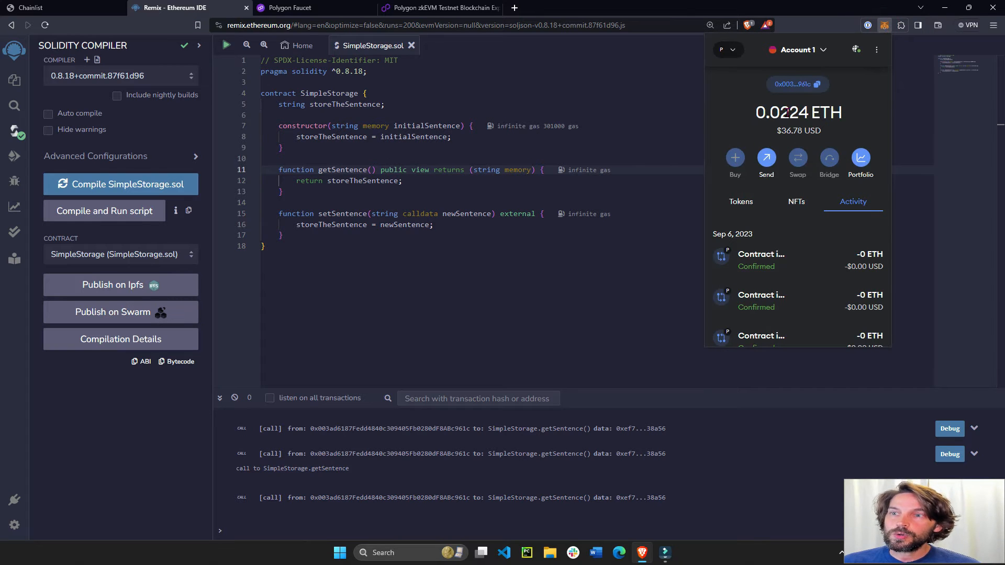
pyautogui.click(323, 144)
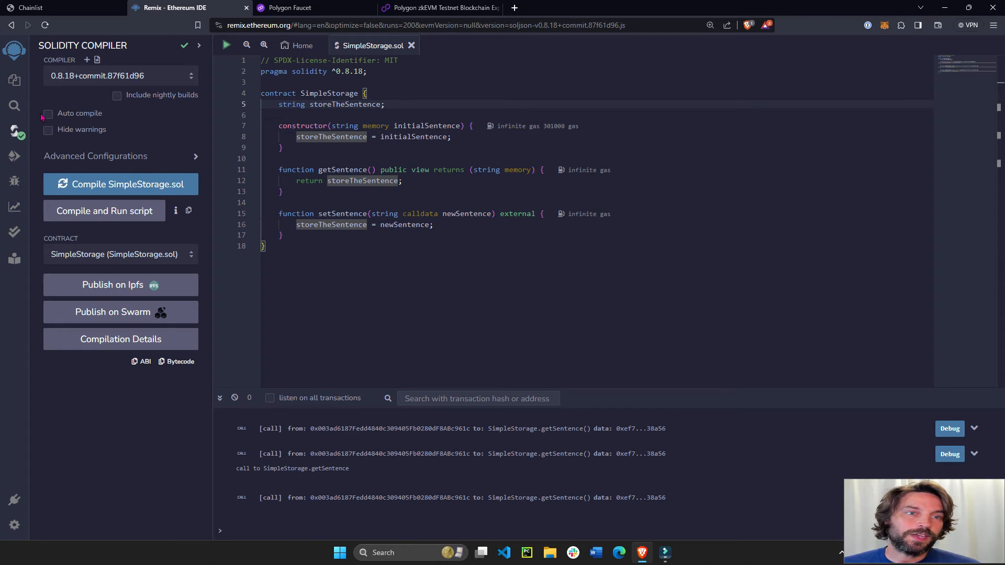
pyautogui.click(14, 156)
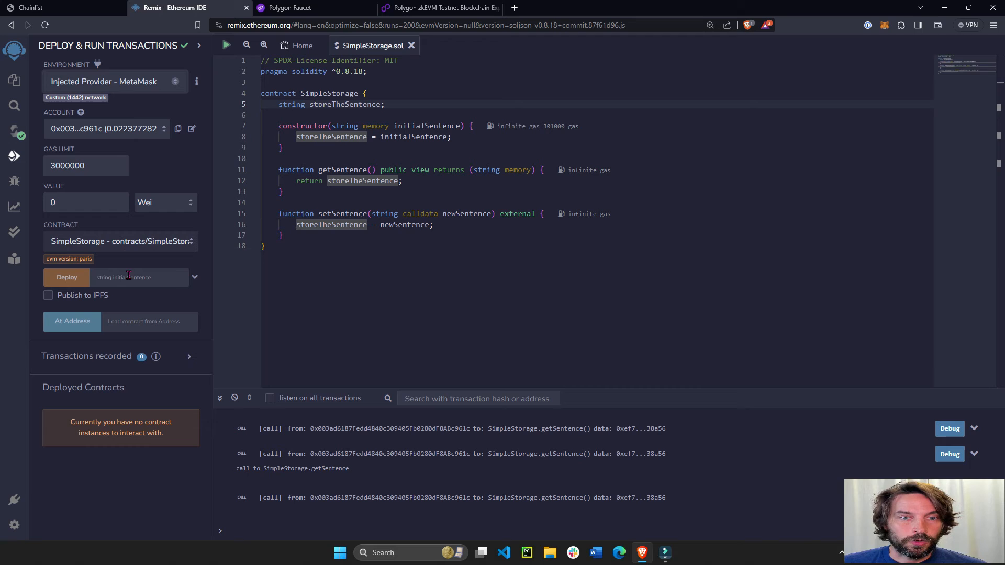
# Deploy SimpleStorage via Injected Provider - MetaMask with constructor string 'my polygon sentence'.
pyautogui.write('my po')
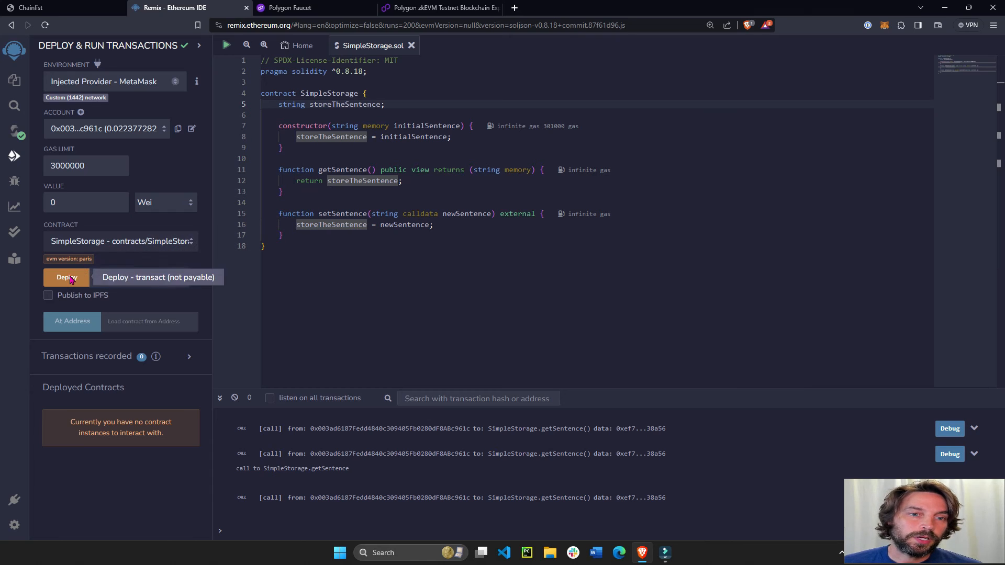
pyautogui.click(67, 276)
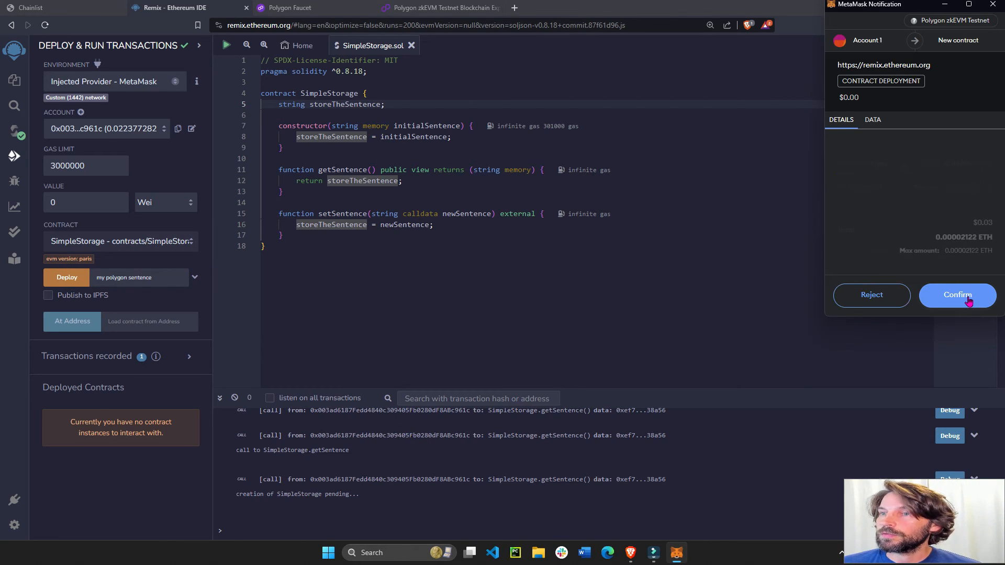
# Confirm the deployment in MetaMask, read 'my polygon sentence' via getSentence, then go to the explorer.
pyautogui.click(958, 295)
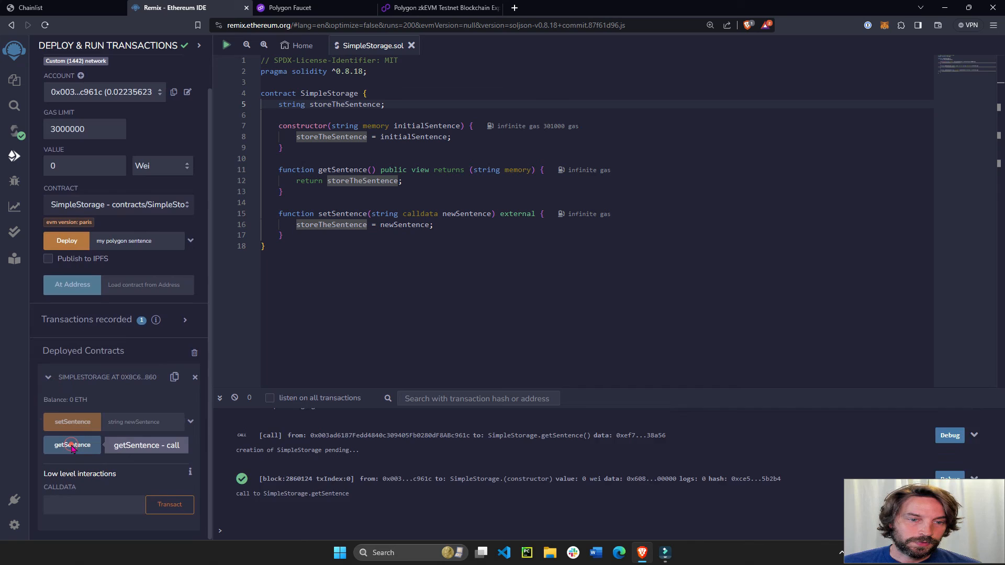
pyautogui.click(72, 445)
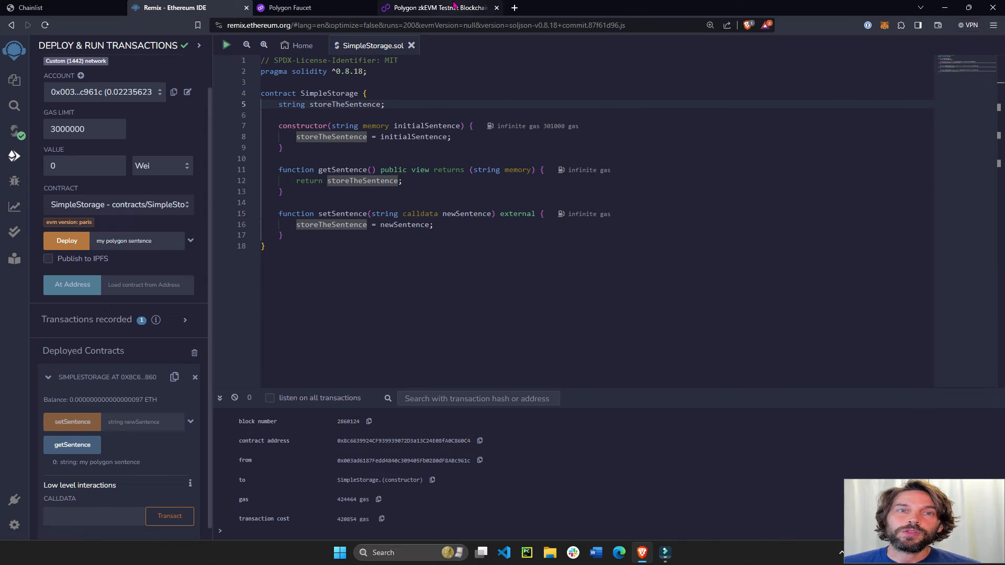
pyautogui.click(439, 7)
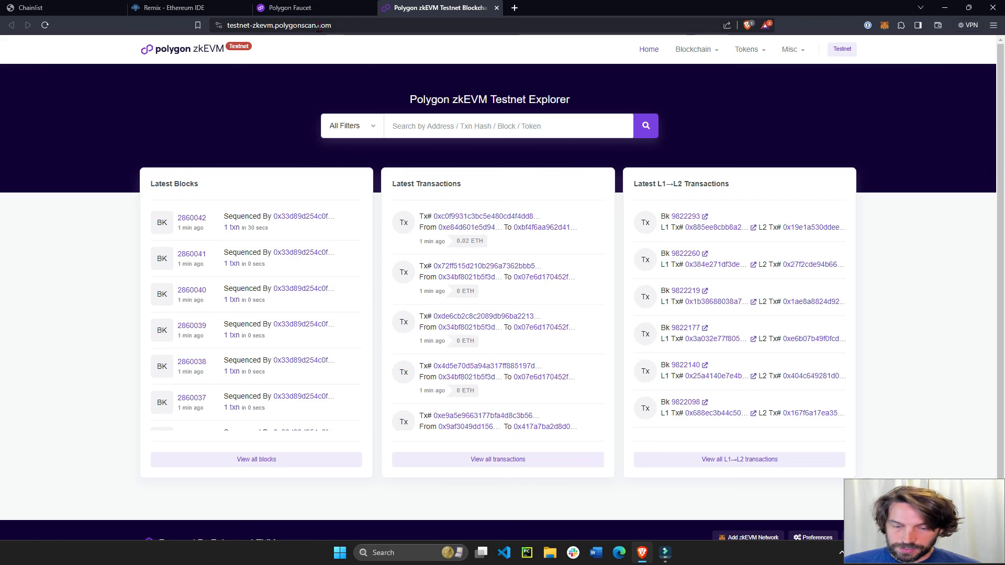
# Search the explorer for contract 0x8c6639924CF939939072D3a13C24E08fA0C860C4 to see its creation transaction.
pyautogui.write('0x8c6639924CF939939072D3a13C24E08fA0C860C4')
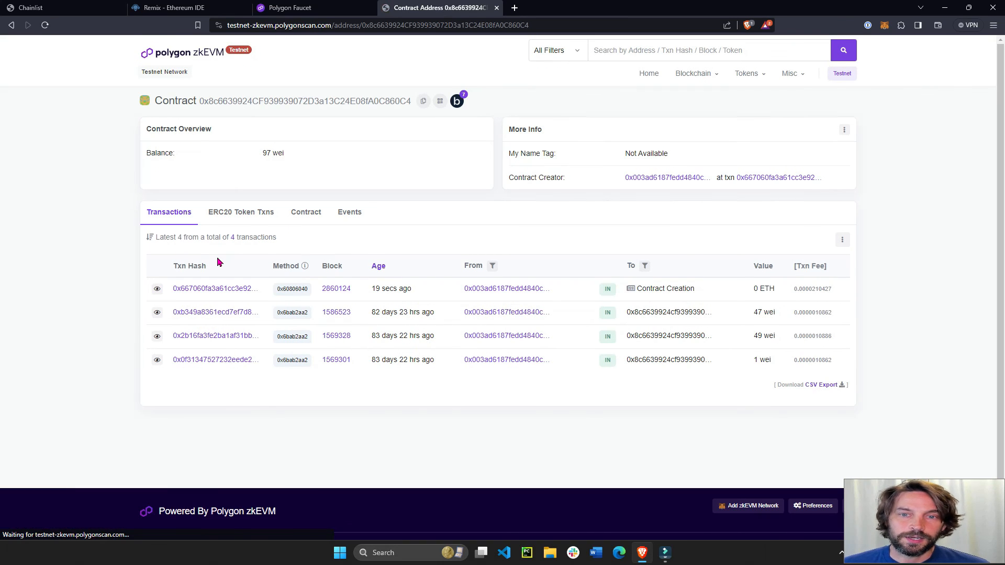
pyautogui.moveTo(391, 289)
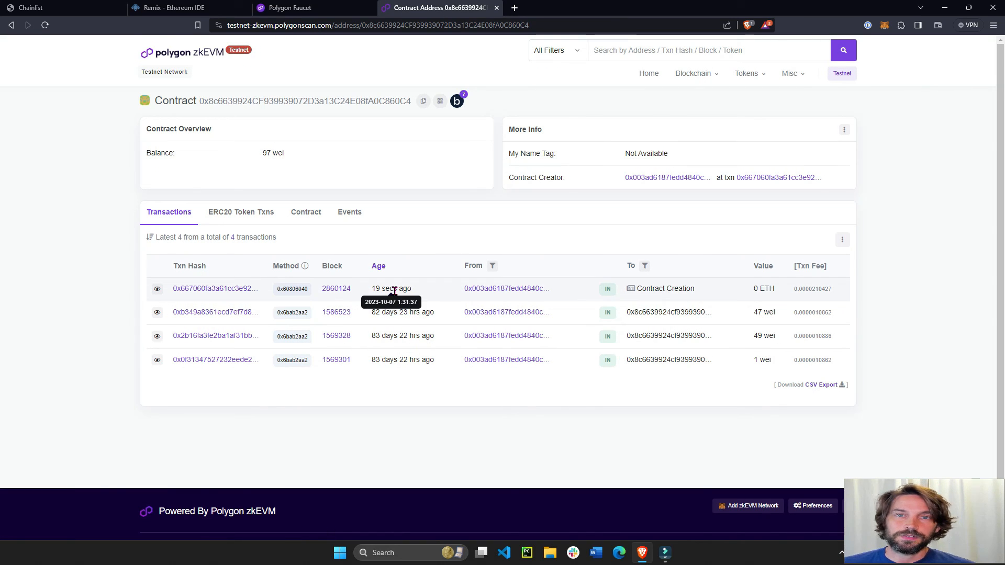